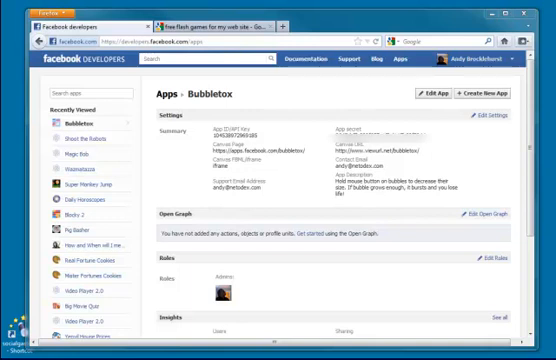
{"action": "mouse_move", "coordinate": [361, 103]}
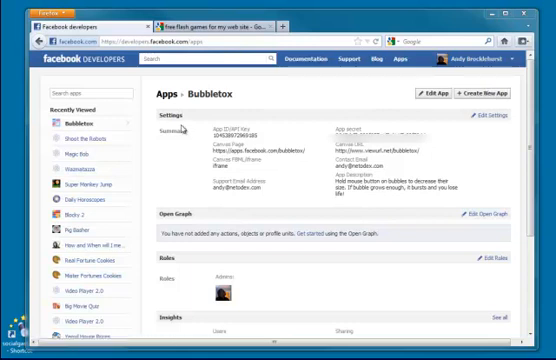
{"action": "mouse_move", "coordinate": [441, 142]}
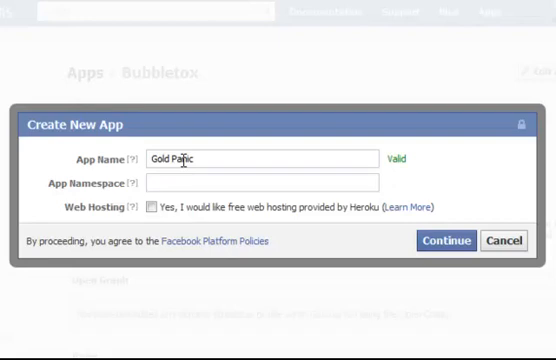
Enter the available namespace goldpanicgame for the Gold Panic app and select it for copying.
{"action": "left_click", "coordinate": [150, 182]}
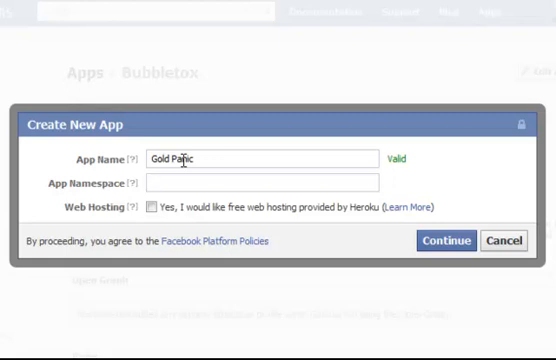
{"action": "type", "text": "GoldPan"}
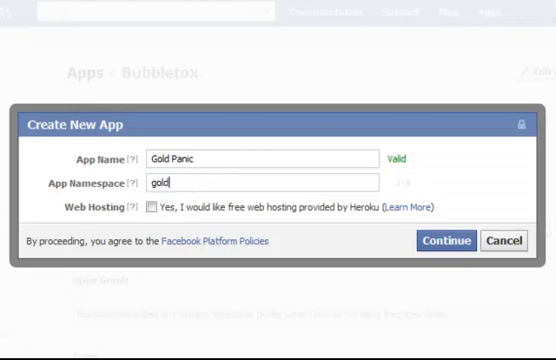
{"action": "type", "text": "panic"}
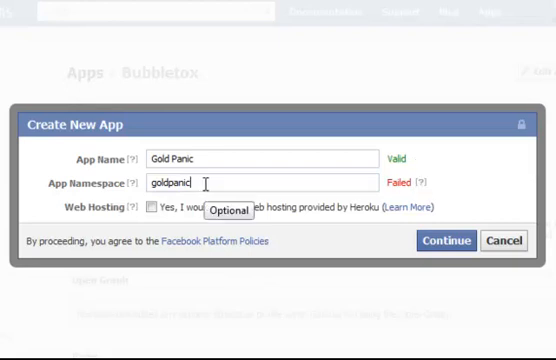
{"action": "type", "text": "game"}
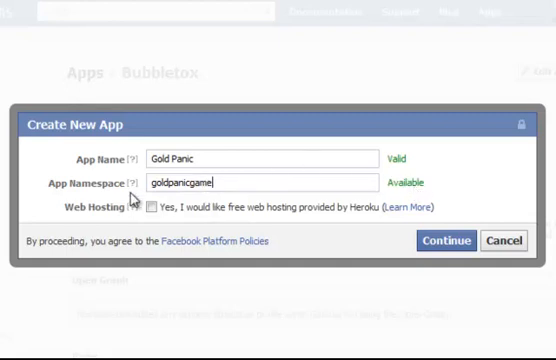
{"action": "double_click", "coordinate": [200, 182]}
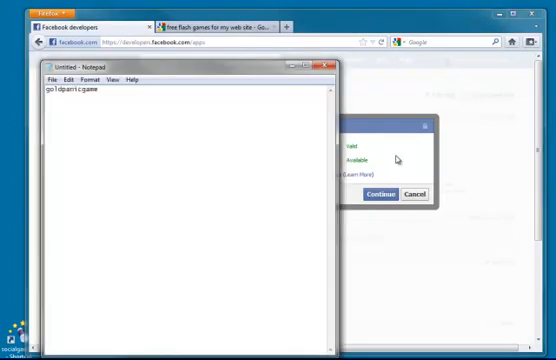
Pass the security check with CAPTCHA 'em85' and copy the new app's App ID.
{"action": "left_click", "coordinate": [378, 194]}
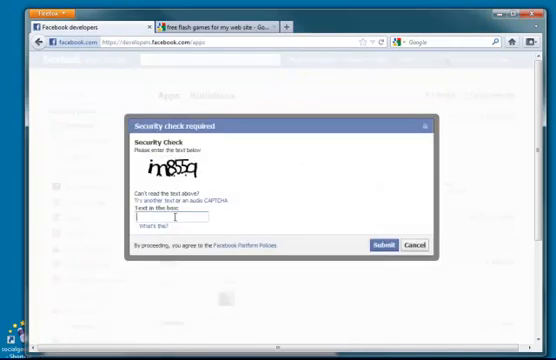
{"action": "type", "text": "em85"}
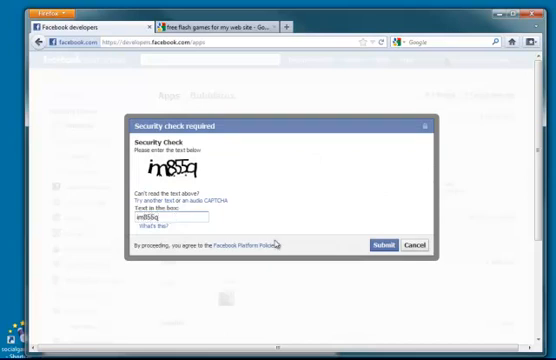
{"action": "left_click", "coordinate": [382, 245]}
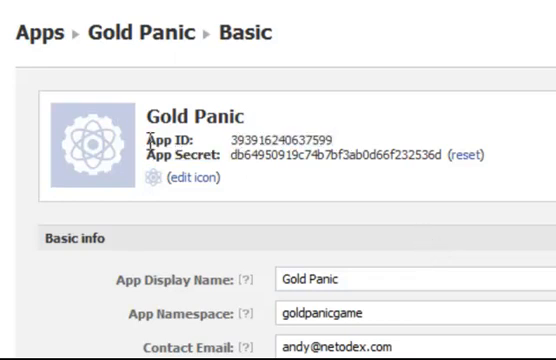
{"action": "right_click", "coordinate": [290, 145]}
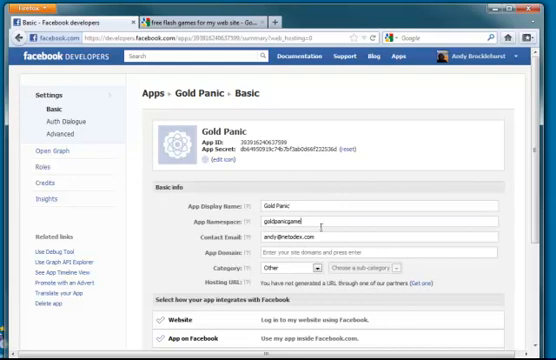
Scroll down the app settings to the App on Facebook canvas URL section.
{"action": "scroll", "scroll_direction": "down", "scroll_amount": 3}
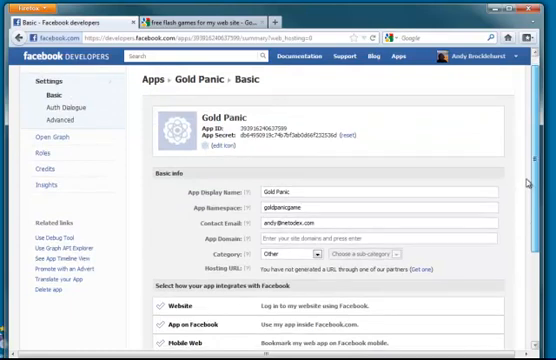
{"action": "scroll", "scroll_direction": "down", "scroll_amount": 3}
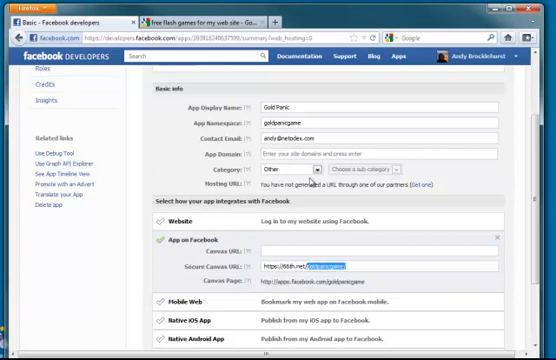
{"action": "mouse_move", "coordinate": [344, 280]}
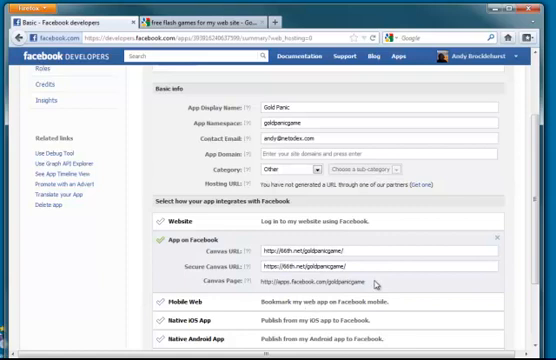
{"action": "mouse_move", "coordinate": [375, 290]}
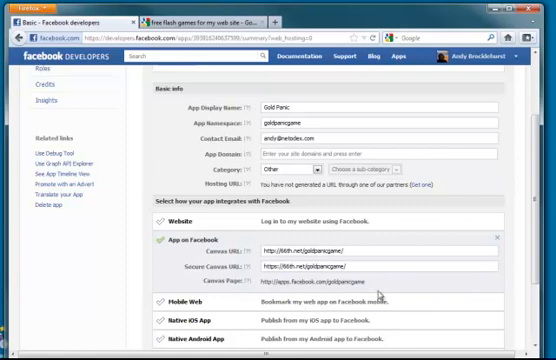
Scroll down to the Games / Action & Arcade category settings and Save Changes.
{"action": "scroll", "scroll_direction": "down", "scroll_amount": 3}
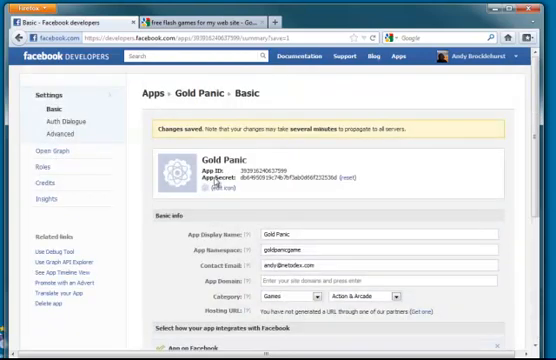
Upload 70x59.gif from the goldpanic game folder as the app icon.
{"action": "left_click", "coordinate": [210, 184]}
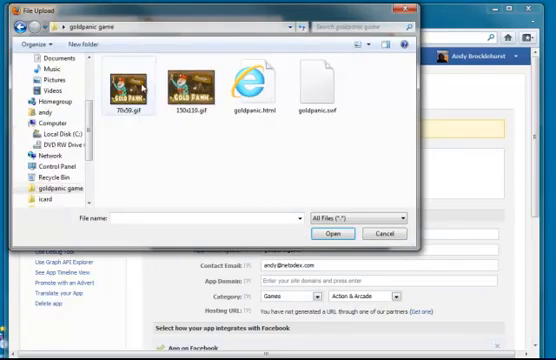
{"action": "left_click", "coordinate": [332, 233]}
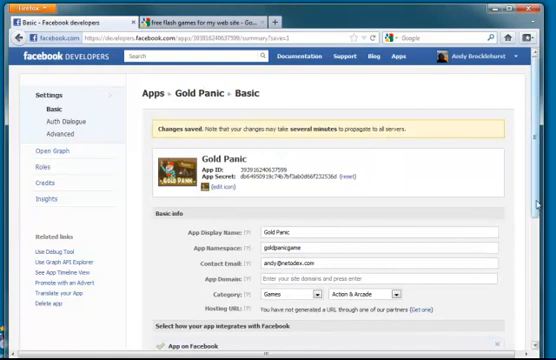
{"action": "scroll", "scroll_direction": "down", "scroll_amount": 3}
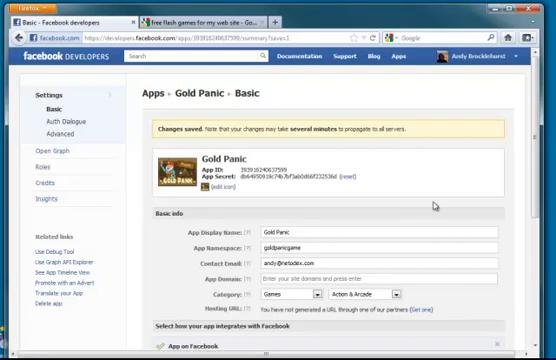
{"action": "mouse_move", "coordinate": [432, 205]}
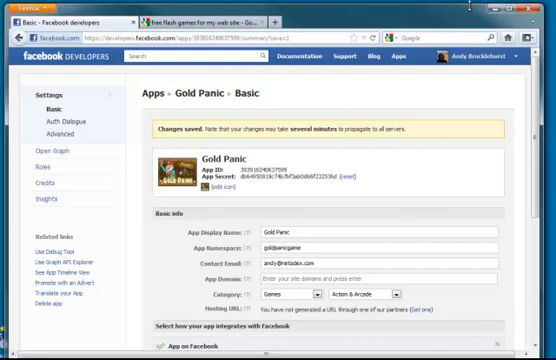
Switch to the 'free flash games for my web site' Google results.
{"action": "left_click", "coordinate": [240, 18]}
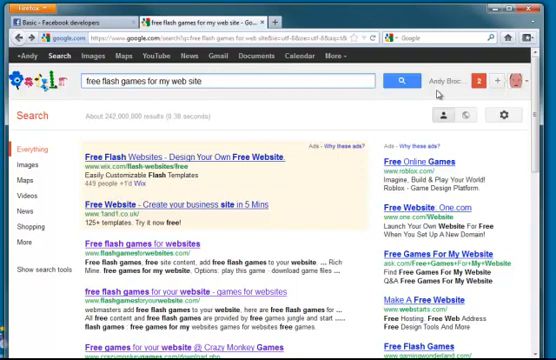
{"action": "scroll", "scroll_direction": "down", "scroll_amount": 3}
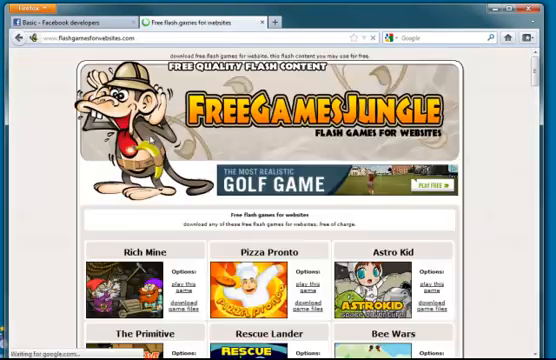
Scroll through the flash game listings on FreeGamesJungle.
{"action": "scroll", "scroll_direction": "down", "scroll_amount": 3}
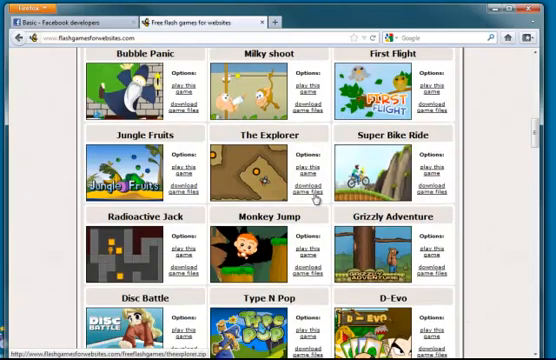
{"action": "scroll", "scroll_direction": "down", "scroll_amount": 3}
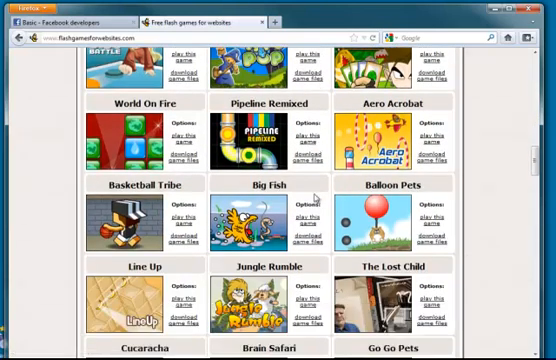
{"action": "scroll", "scroll_direction": "up", "scroll_amount": 3}
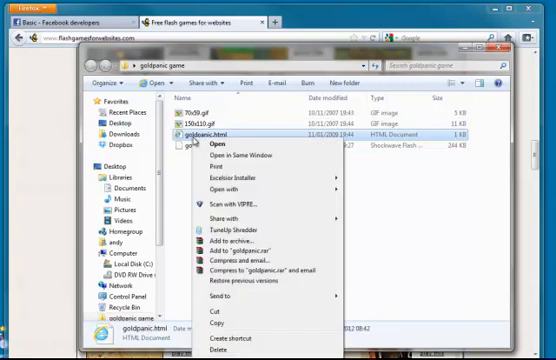
Open goldpanic.html from the goldpanic game folder in the code editor.
{"action": "left_click", "coordinate": [409, 191]}
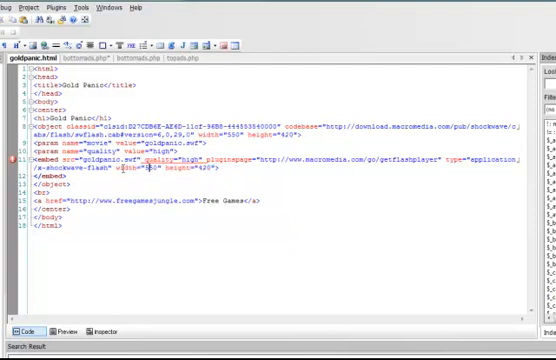
Check the game's embed dimensions, width="550" height="420", in the HTML.
{"action": "double_click", "coordinate": [126, 166]}
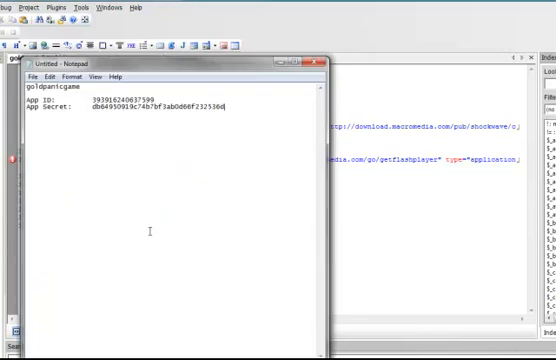
{"action": "type", "text": "width=\"550\" height=\"420\""}
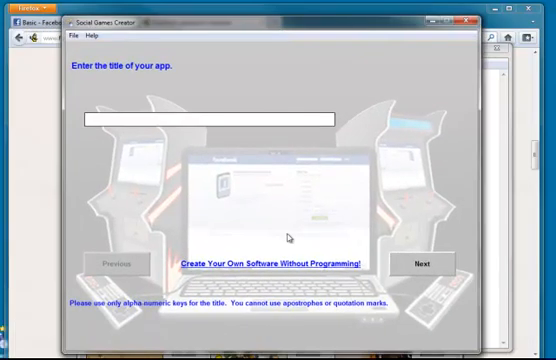
Title the app Gold Panic, size it 550×450, and pick goldpanic.swf as the game.
{"action": "type", "text": "Gold"}
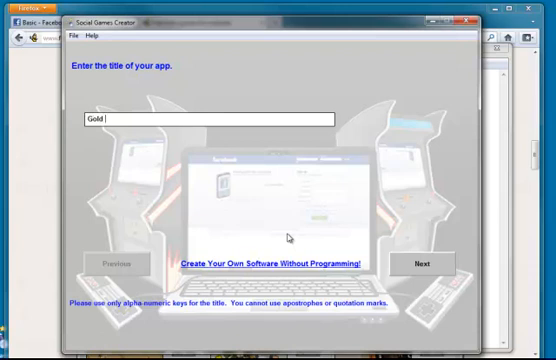
{"action": "type", "text": "Panic"}
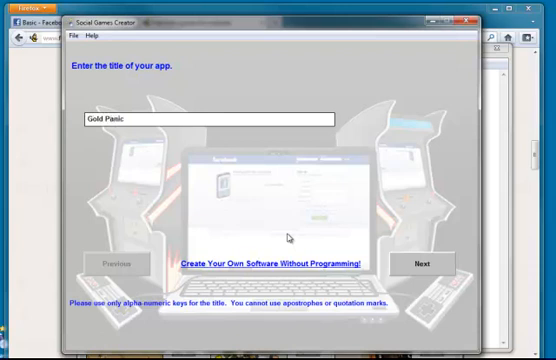
{"action": "left_click", "coordinate": [421, 263]}
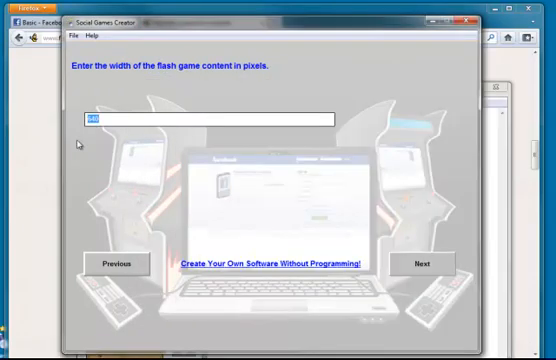
{"action": "type", "text": "550"}
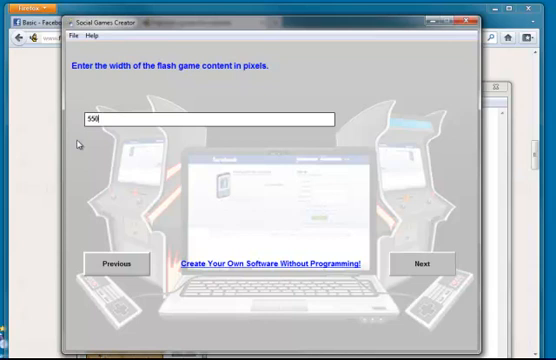
{"action": "left_click", "coordinate": [419, 264]}
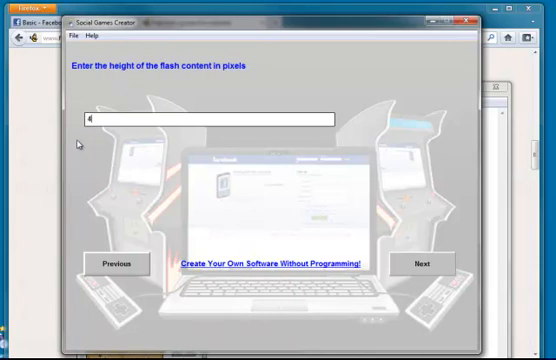
{"action": "type", "text": "50"}
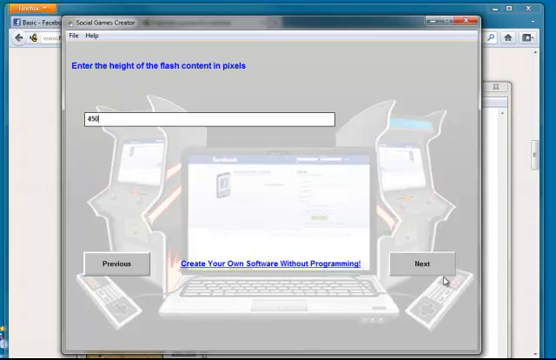
{"action": "left_click", "coordinate": [422, 263]}
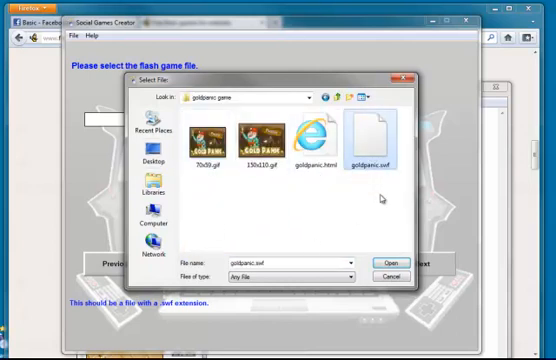
{"action": "left_click", "coordinate": [385, 257]}
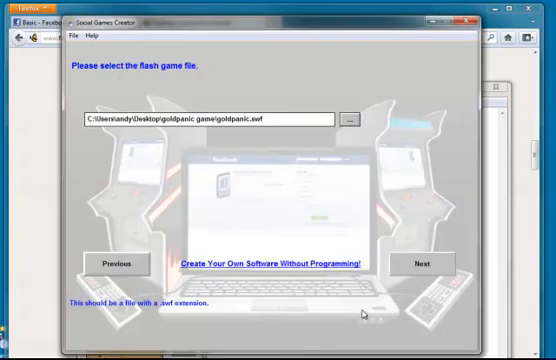
{"action": "left_click", "coordinate": [422, 263]}
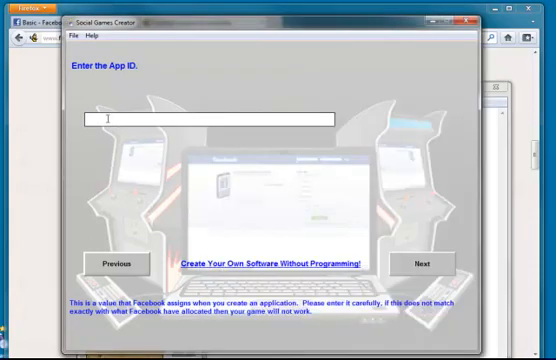
{"action": "type", "text": "393916240637599"}
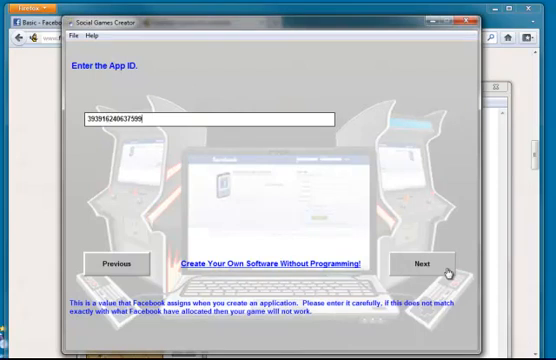
{"action": "left_click", "coordinate": [422, 264]}
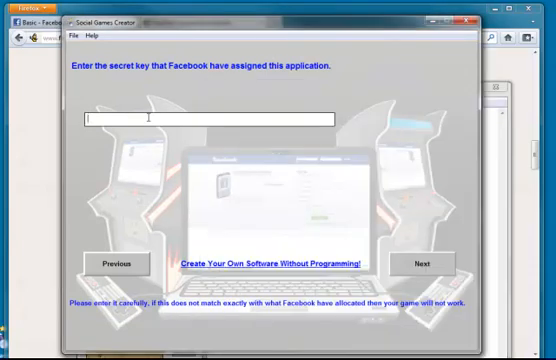
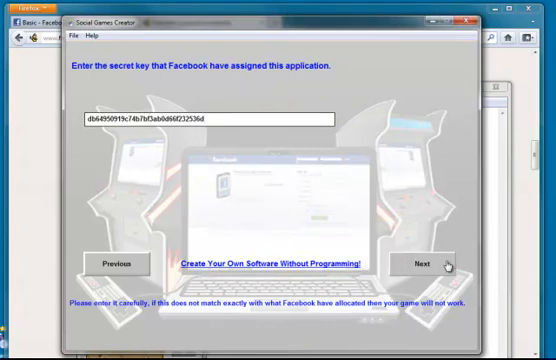
{"action": "left_click", "coordinate": [420, 263]}
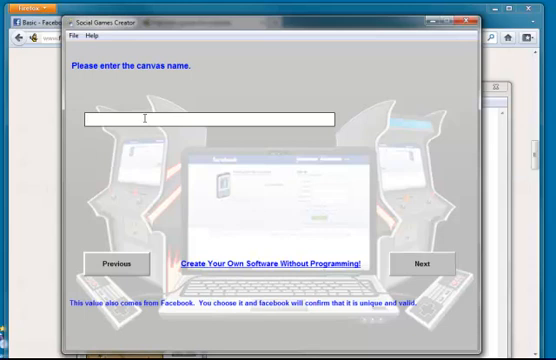
{"action": "mouse_move", "coordinate": [35, 132]}
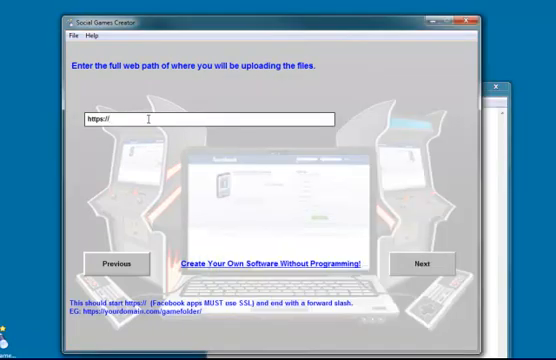
{"action": "type", "text": "66th.net/goldpanicgame/"}
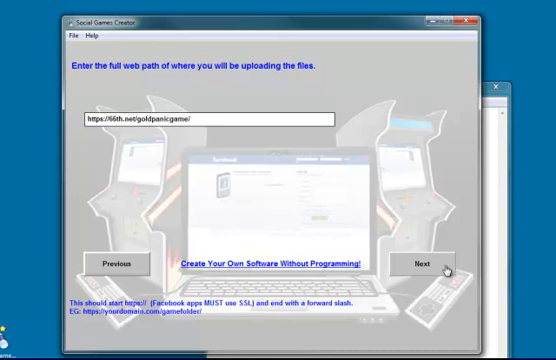
{"action": "left_click", "coordinate": [421, 263]}
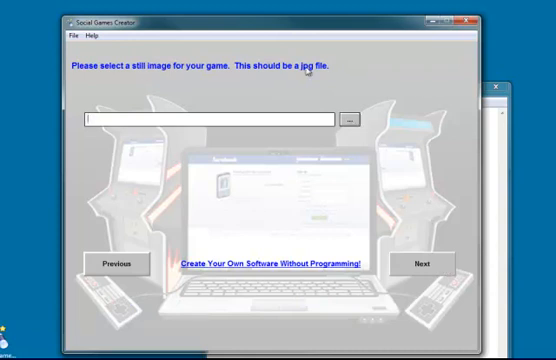
{"action": "left_click", "coordinate": [352, 118]}
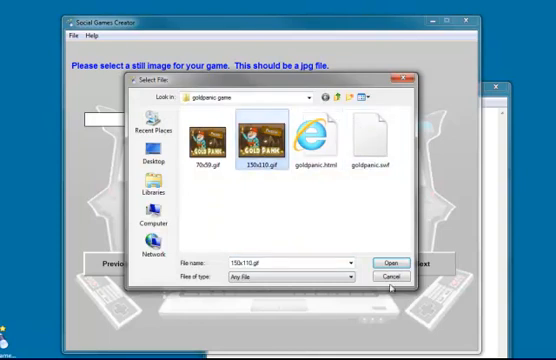
{"action": "left_click", "coordinate": [393, 266]}
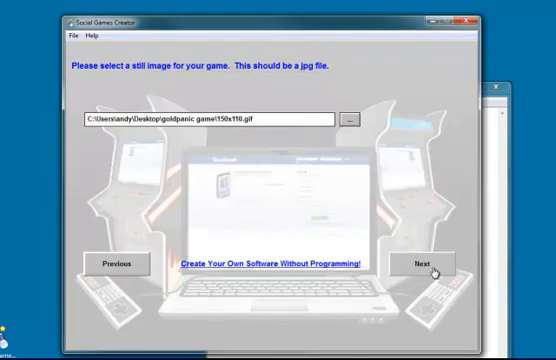
{"action": "left_click", "coordinate": [424, 263]}
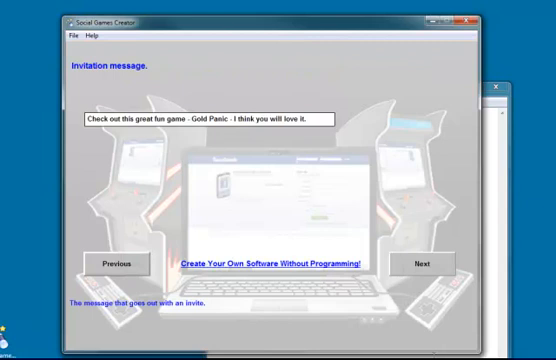
Accept the prefilled invitation message and enter the wall post message 'Check it out now!'.
{"action": "left_click", "coordinate": [305, 119]}
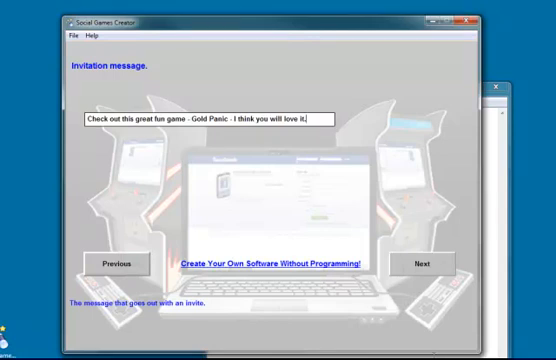
{"action": "mouse_move", "coordinate": [133, 75]}
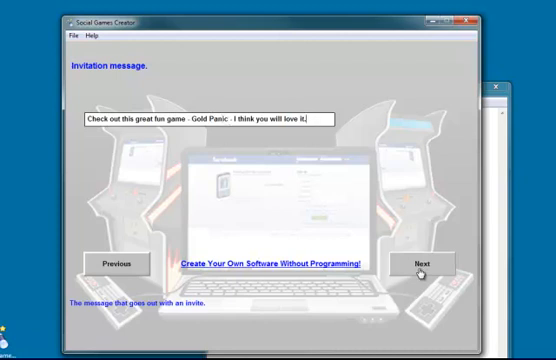
{"action": "left_click", "coordinate": [420, 263]}
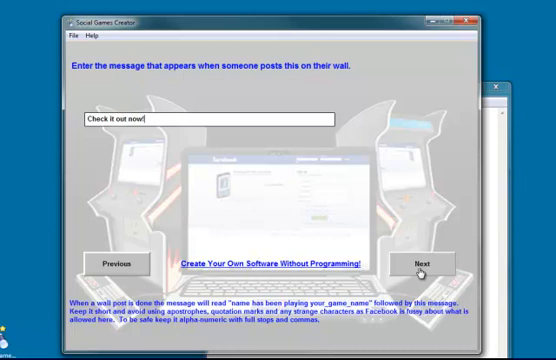
{"action": "mouse_move", "coordinate": [178, 167]}
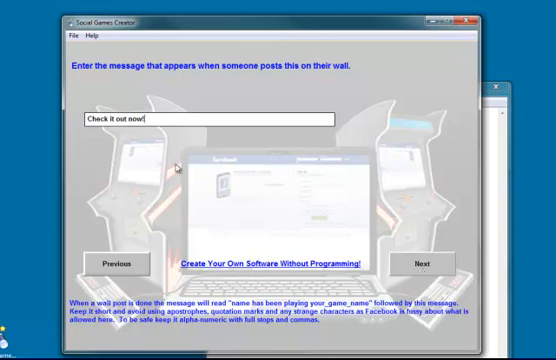
{"action": "mouse_move", "coordinate": [228, 131]}
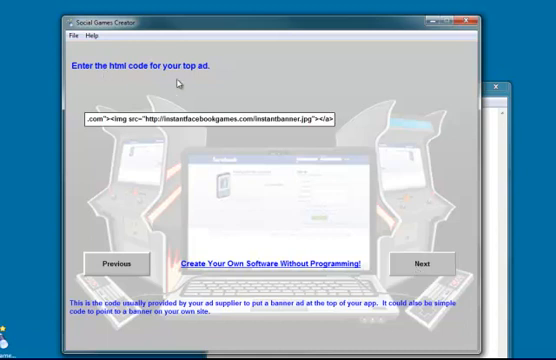
{"action": "mouse_move", "coordinate": [198, 93]}
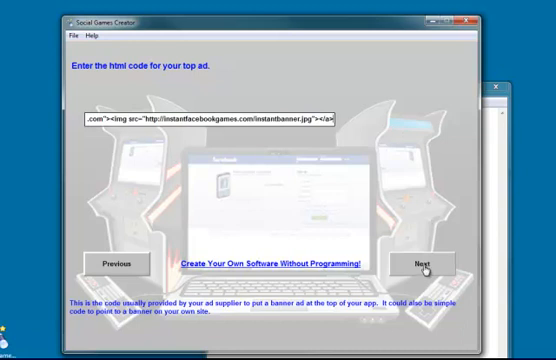
Accept the top banner ad HTML code linking to the instantbanner image.
{"action": "left_click", "coordinate": [421, 263]}
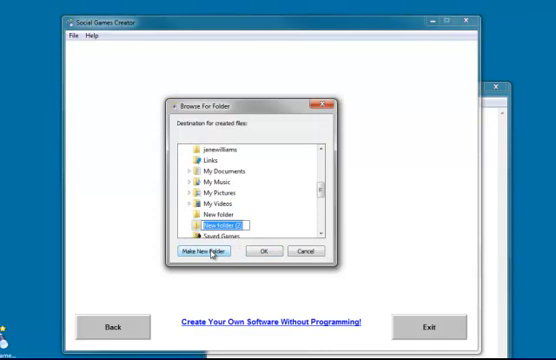
Generate the game files into a new 'game' folder and dismiss the Complete notice.
{"action": "type", "text": "game"}
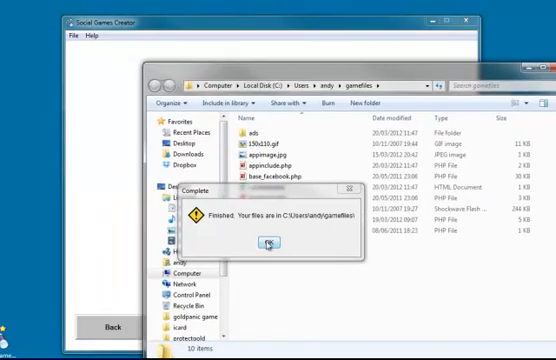
{"action": "left_click", "coordinate": [267, 245]}
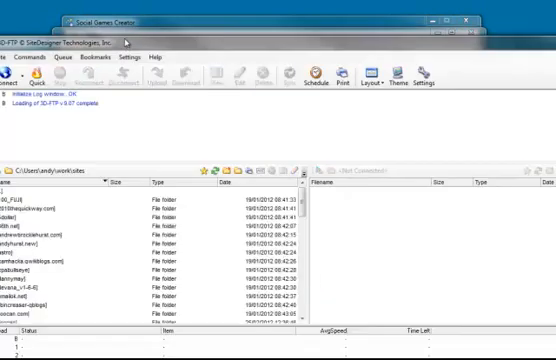
Open the 3D-FTP Site Manager and choose a saved FTP site.
{"action": "left_click", "coordinate": [18, 72]}
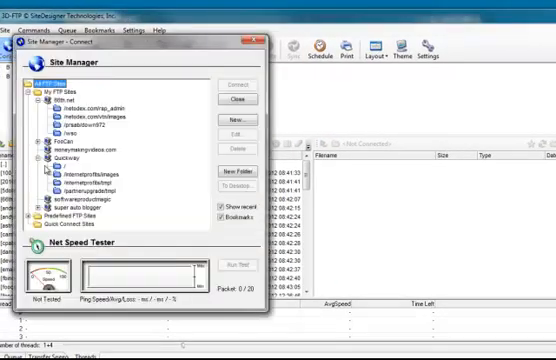
{"action": "left_click", "coordinate": [231, 84]}
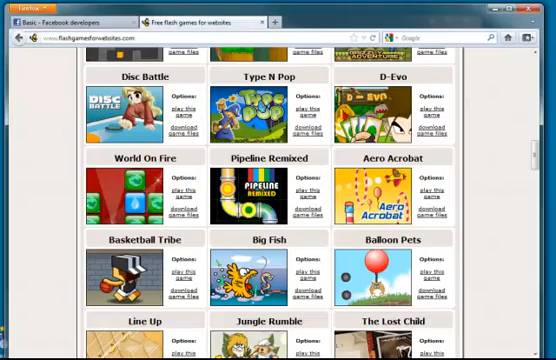
Go from the Gold Panic app settings tab to the app's Facebook canvas page.
{"action": "left_click", "coordinate": [70, 18]}
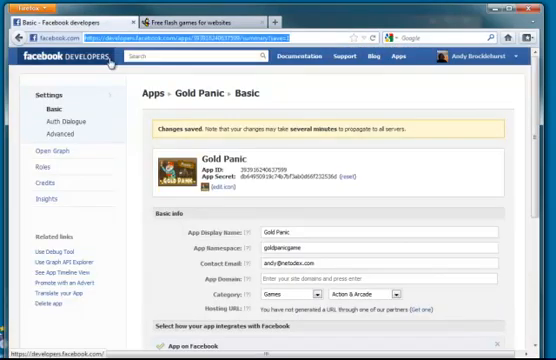
{"action": "left_click", "coordinate": [150, 31]}
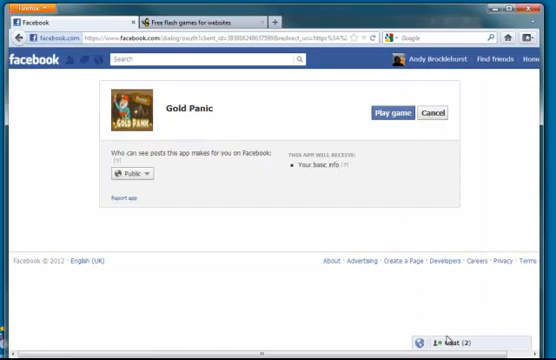
{"action": "mouse_move", "coordinate": [238, 132]}
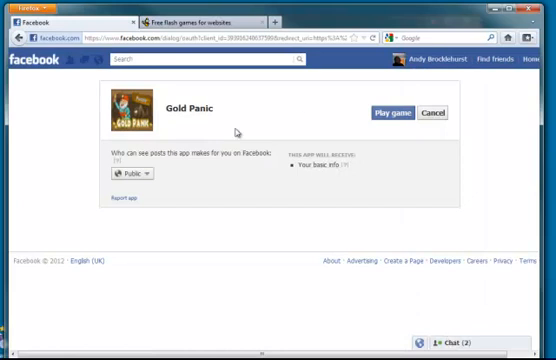
Approve the Gold Panic permissions with Play game to launch it at apps.facebook.com/goldpanicgame.
{"action": "left_click", "coordinate": [390, 113]}
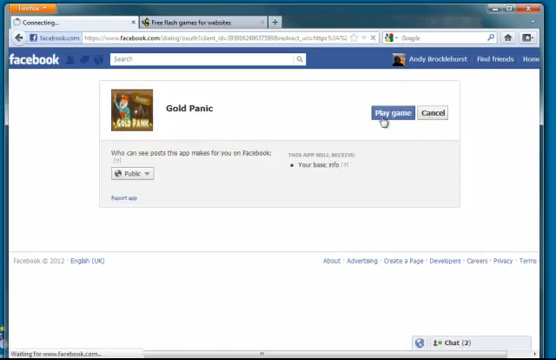
{"action": "left_click", "coordinate": [403, 113]}
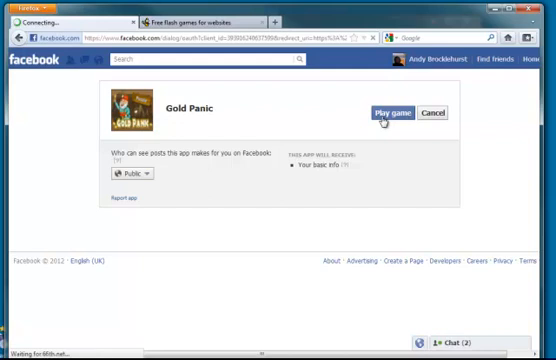
{"action": "left_click", "coordinate": [396, 113]}
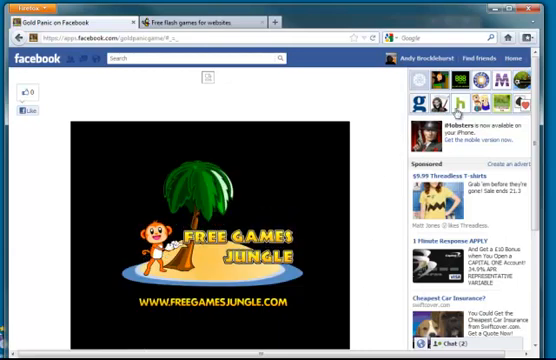
Scroll down the loaded Gold Panic page to the Post to Wall and Invite Friends buttons.
{"action": "scroll", "scroll_direction": "down", "scroll_amount": 3}
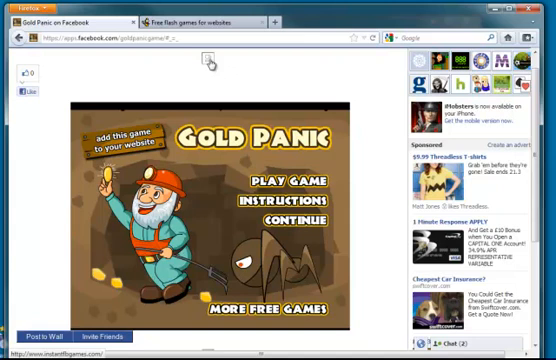
{"action": "mouse_move", "coordinate": [409, 203]}
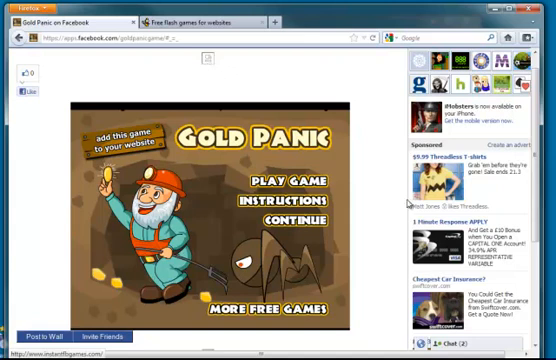
{"action": "scroll", "scroll_direction": "down", "scroll_amount": 3}
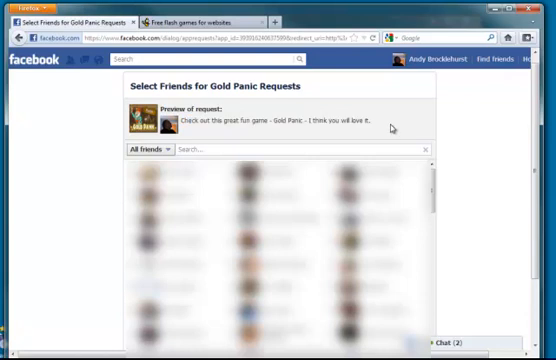
Send the Gold Panic friend requests from the Select Friends dialog.
{"action": "scroll", "scroll_direction": "down", "scroll_amount": 3}
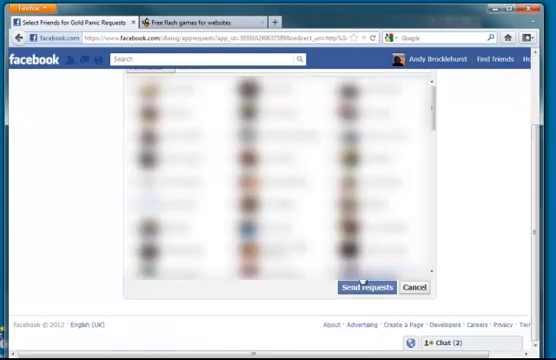
{"action": "left_click", "coordinate": [376, 285]}
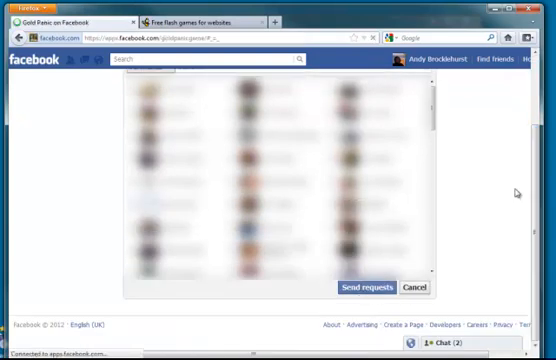
{"action": "left_click", "coordinate": [411, 286]}
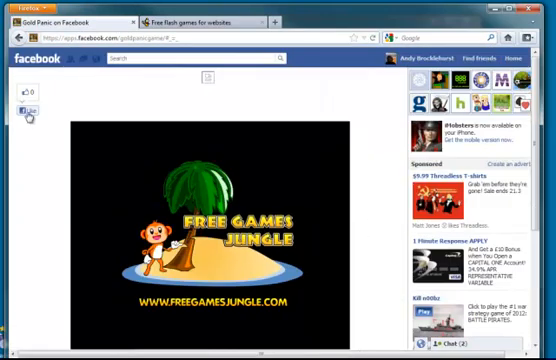
Open the Post to Wall preview for Gold Panic with the message 'Check it out now!'.
{"action": "scroll", "scroll_direction": "down", "scroll_amount": 3}
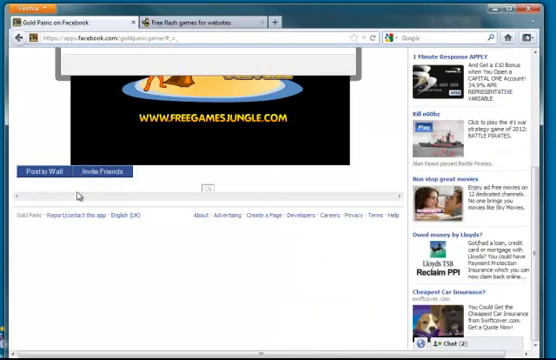
{"action": "left_click", "coordinate": [28, 171]}
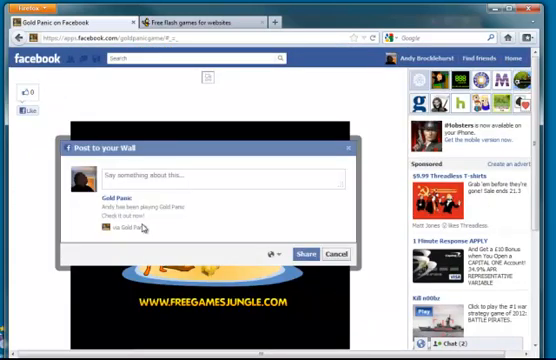